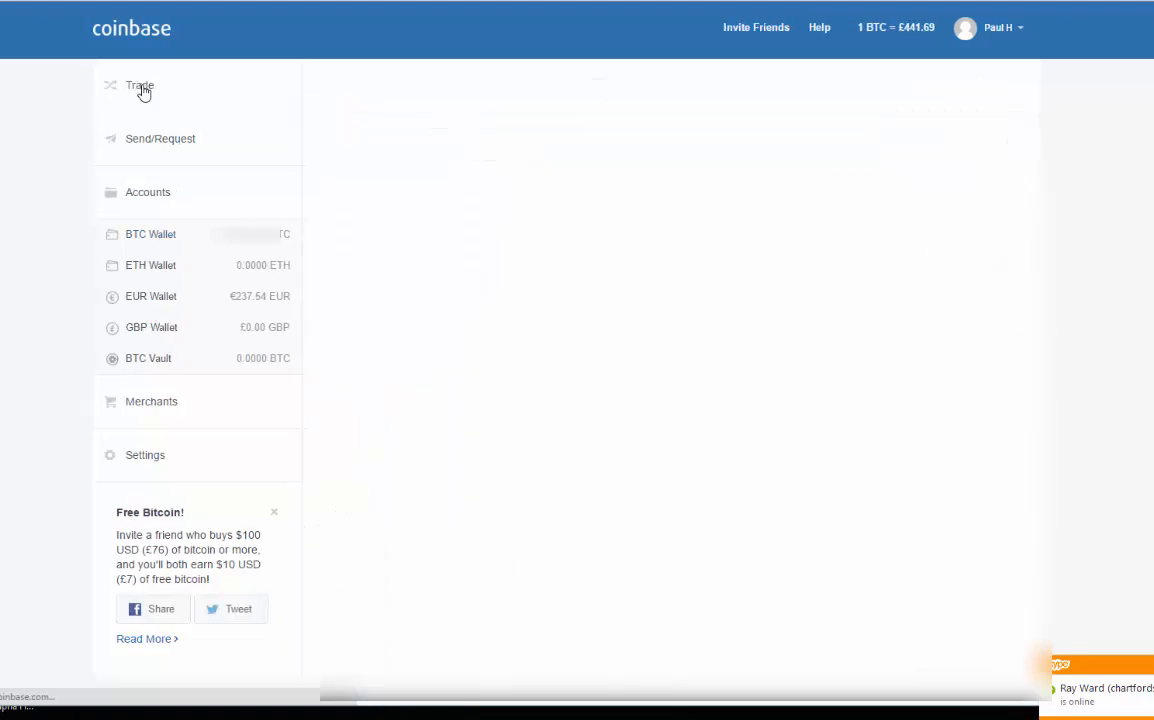
# Open the Trade page and switch to the bitcoin Sell form.
pyautogui.click(140, 85)
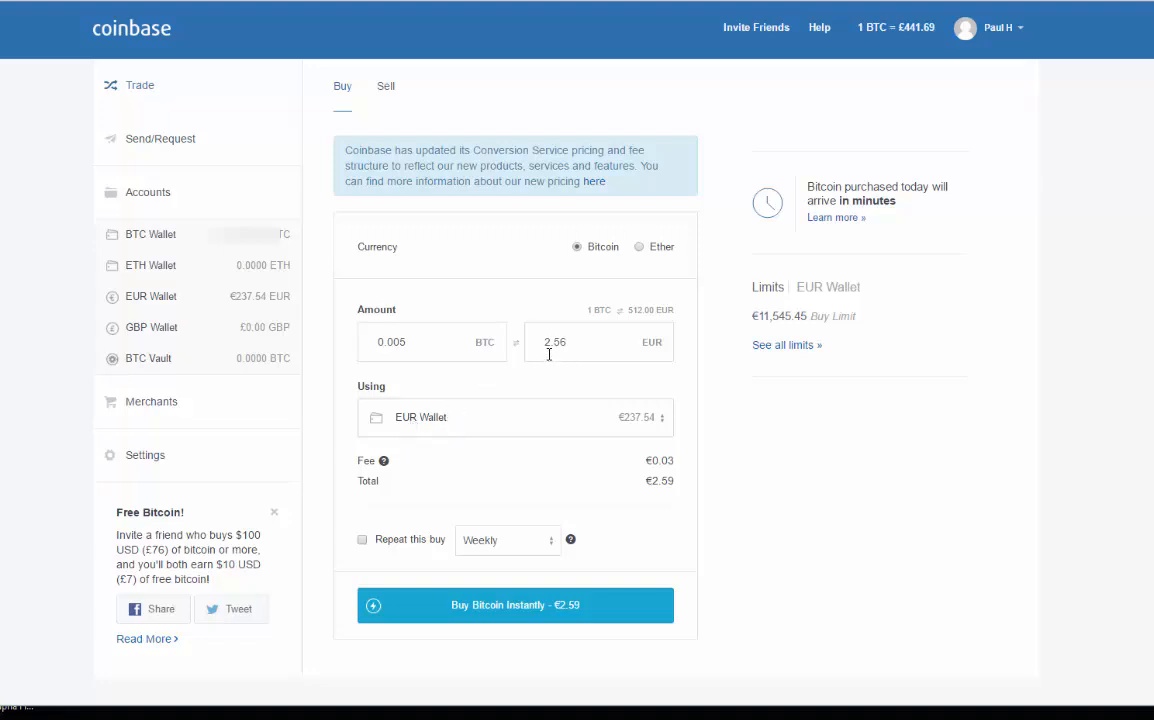
pyautogui.moveTo(479, 432)
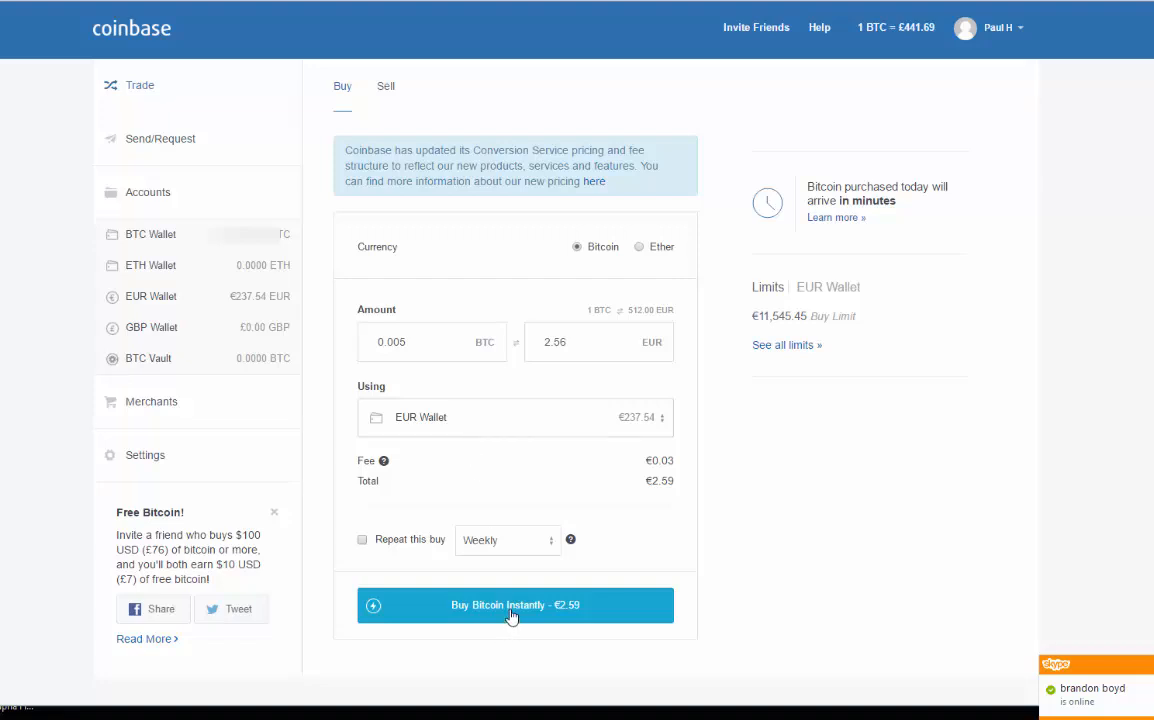
pyautogui.moveTo(458, 458)
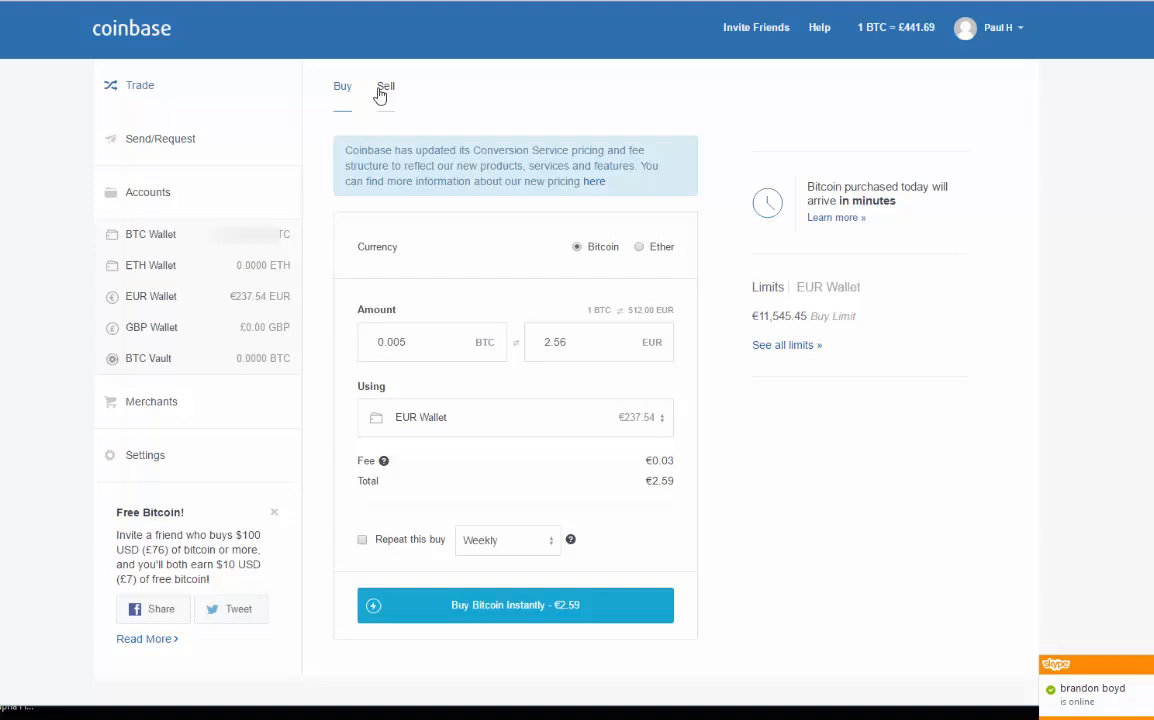
pyautogui.click(385, 86)
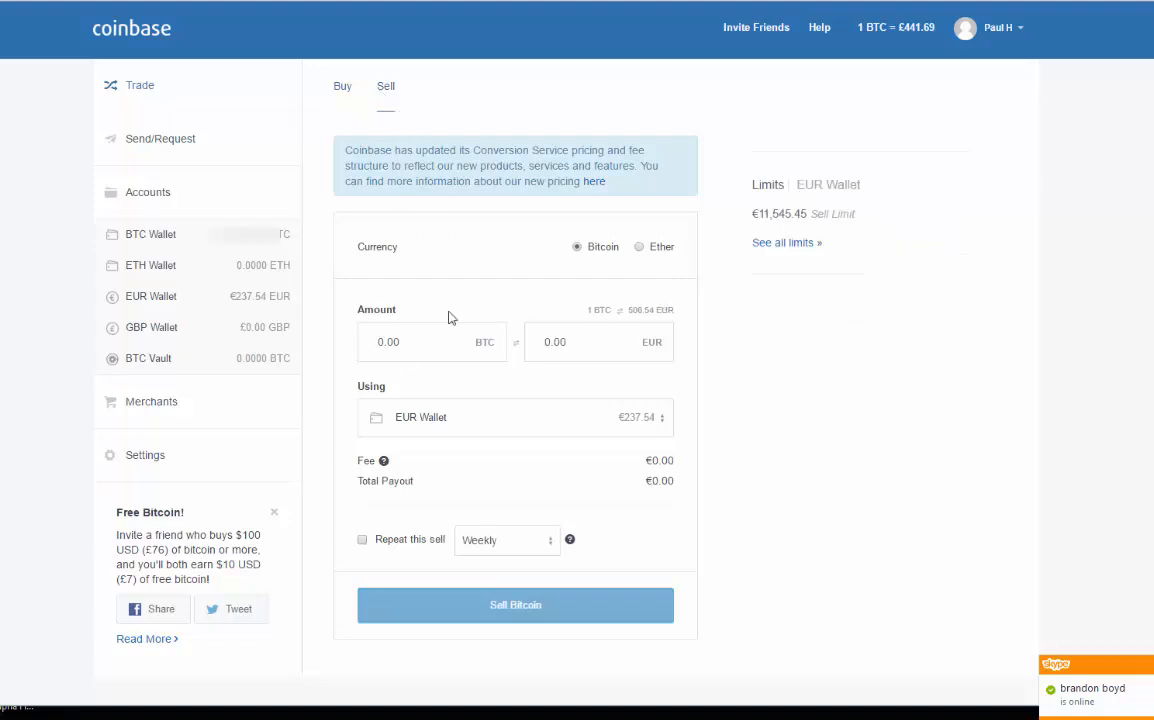
# Enter 0.005 BTC to sell into the EUR Wallet and submit for a €2.51 quote.
pyautogui.write('0.005')
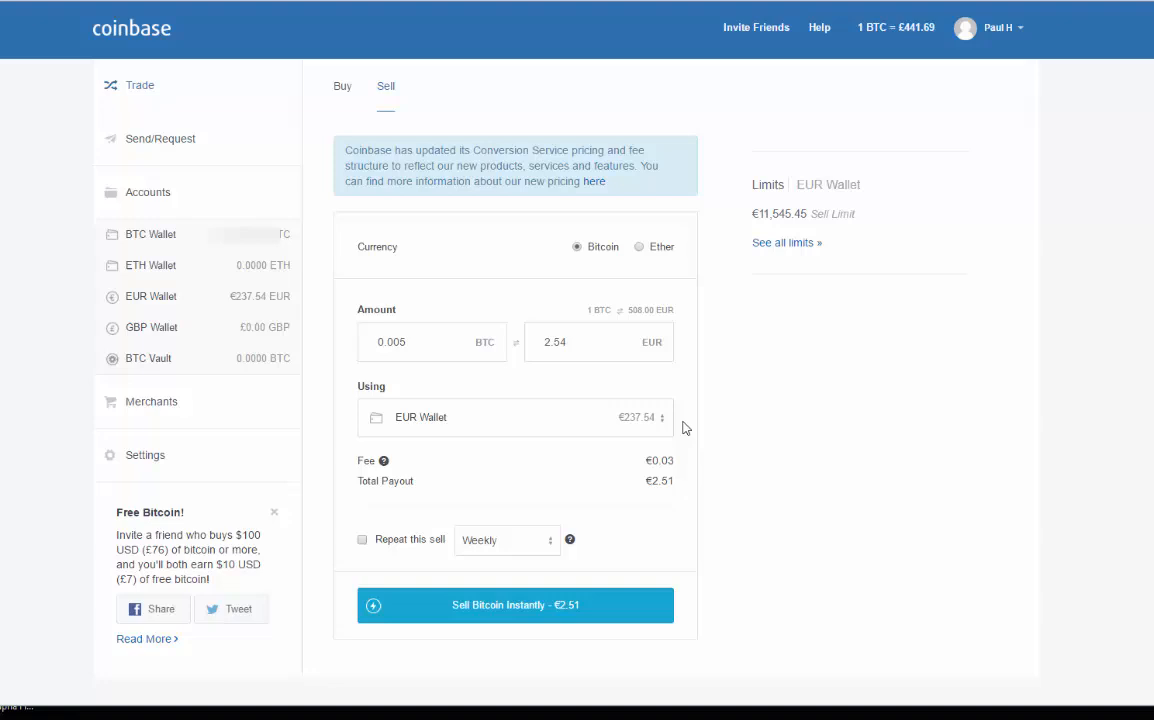
pyautogui.moveTo(678, 472)
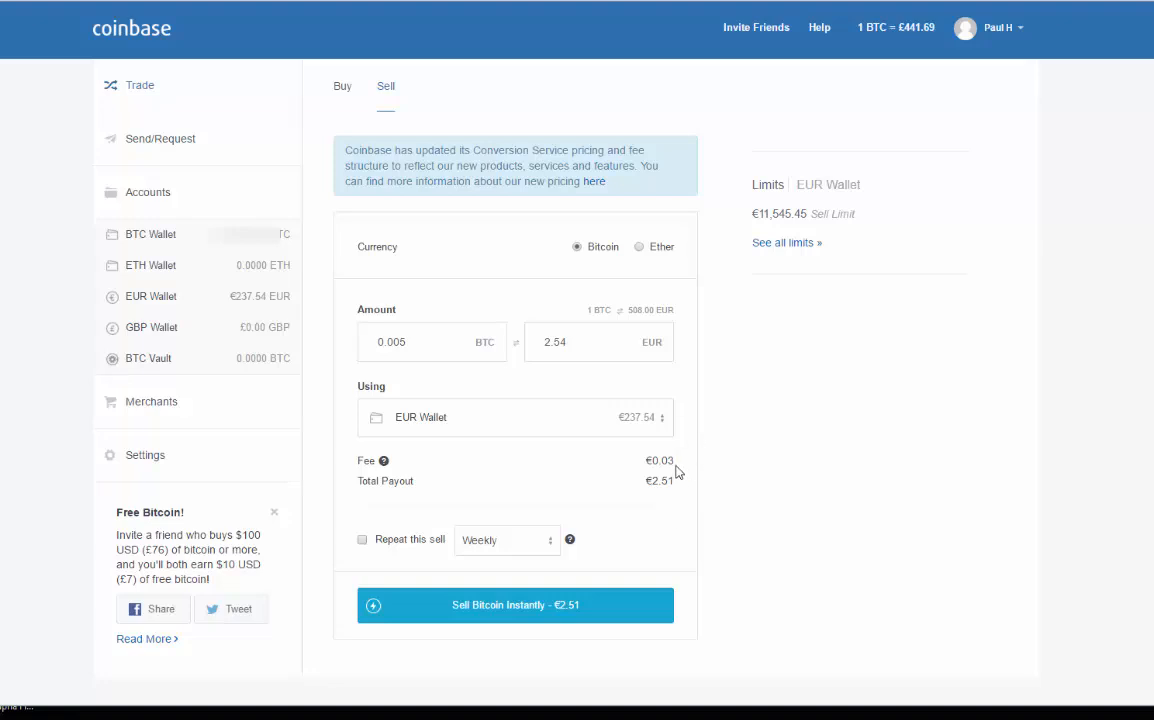
pyautogui.moveTo(678, 490)
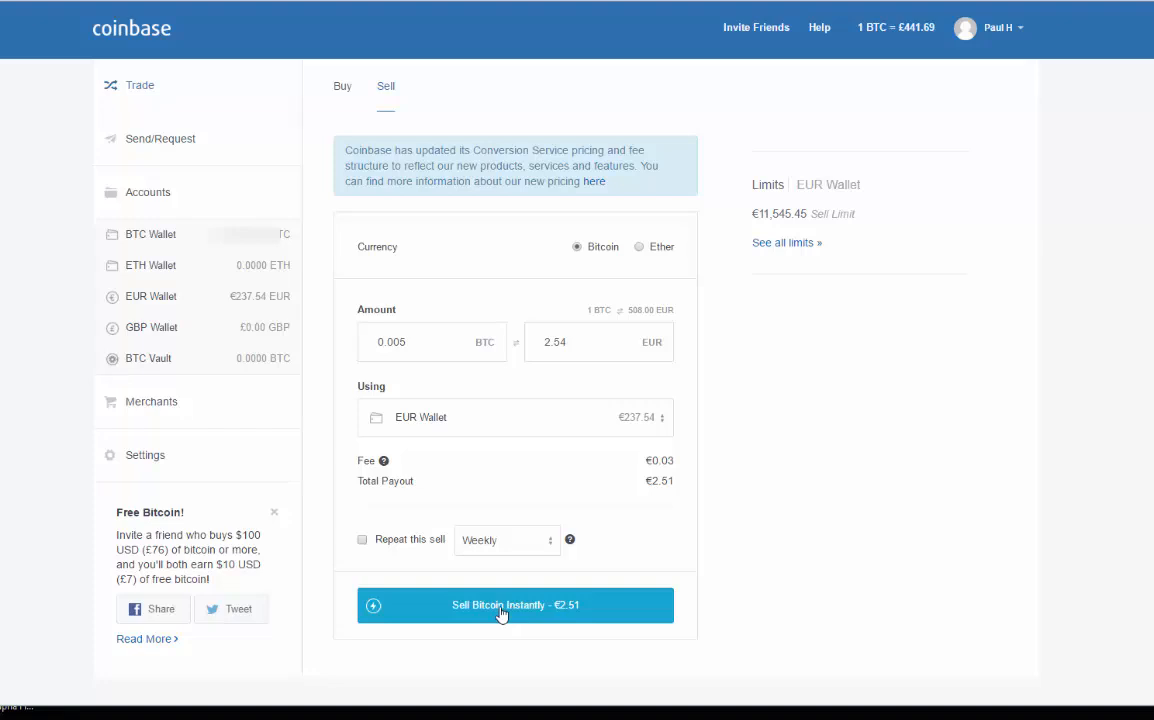
pyautogui.click(515, 605)
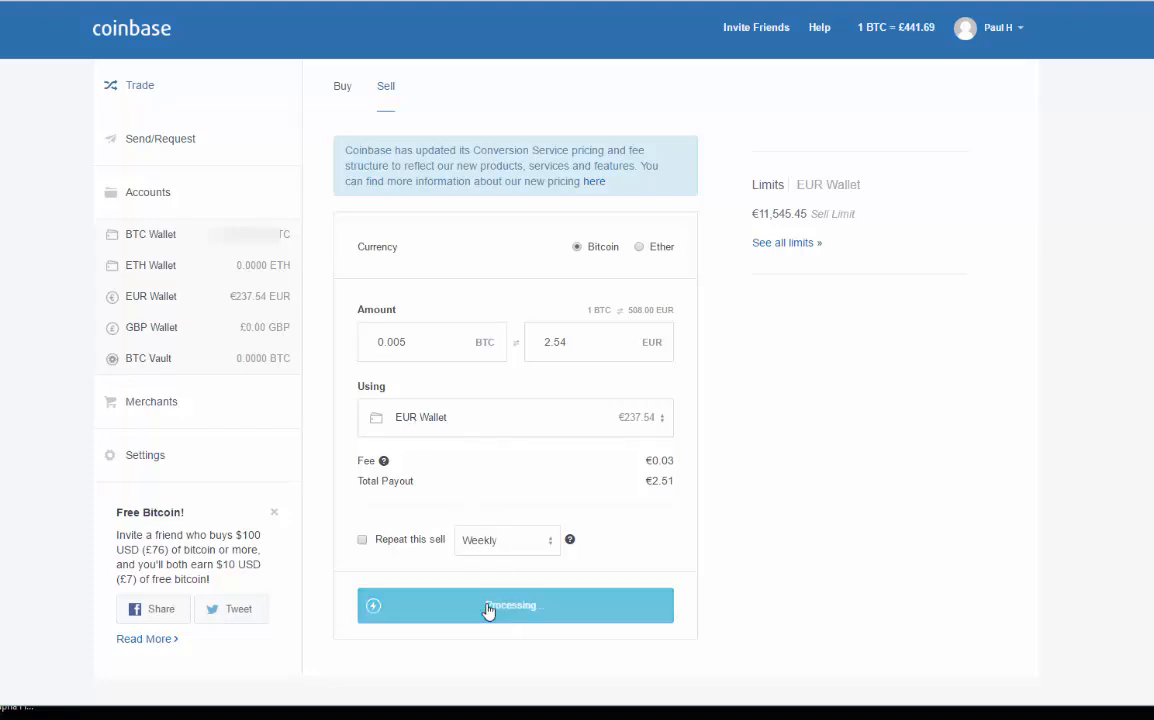
pyautogui.click(515, 605)
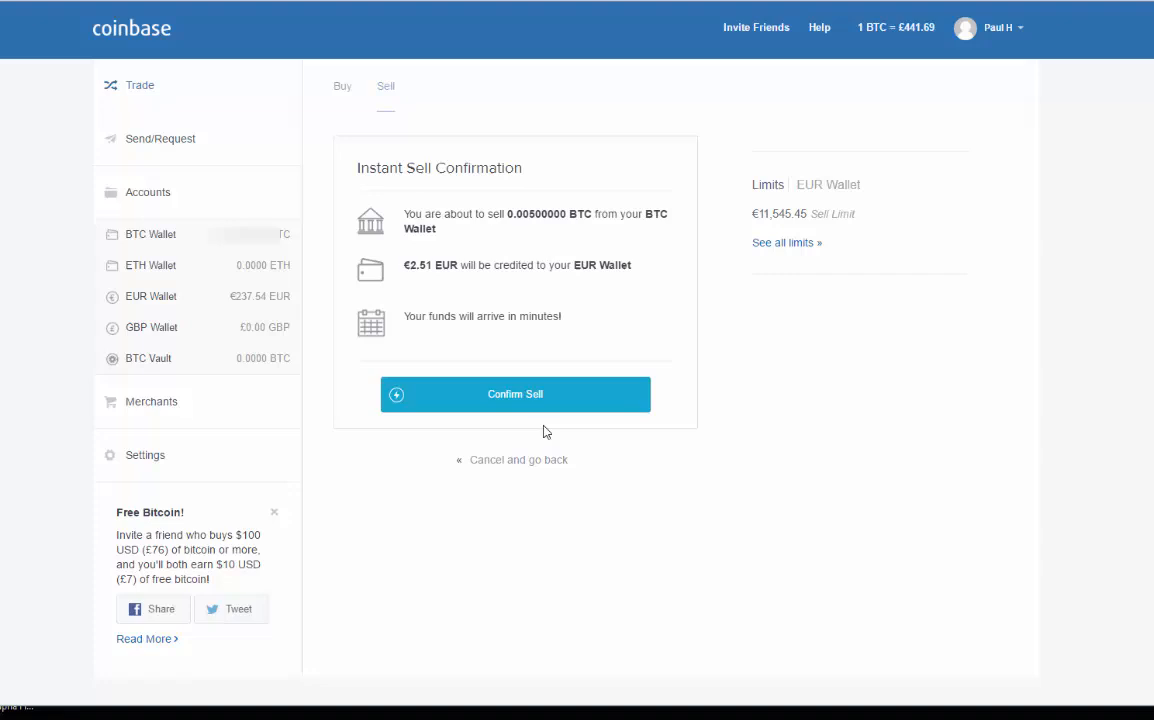
# Confirm the instant sell of 0.005 BTC for €2.51.
pyautogui.click(515, 393)
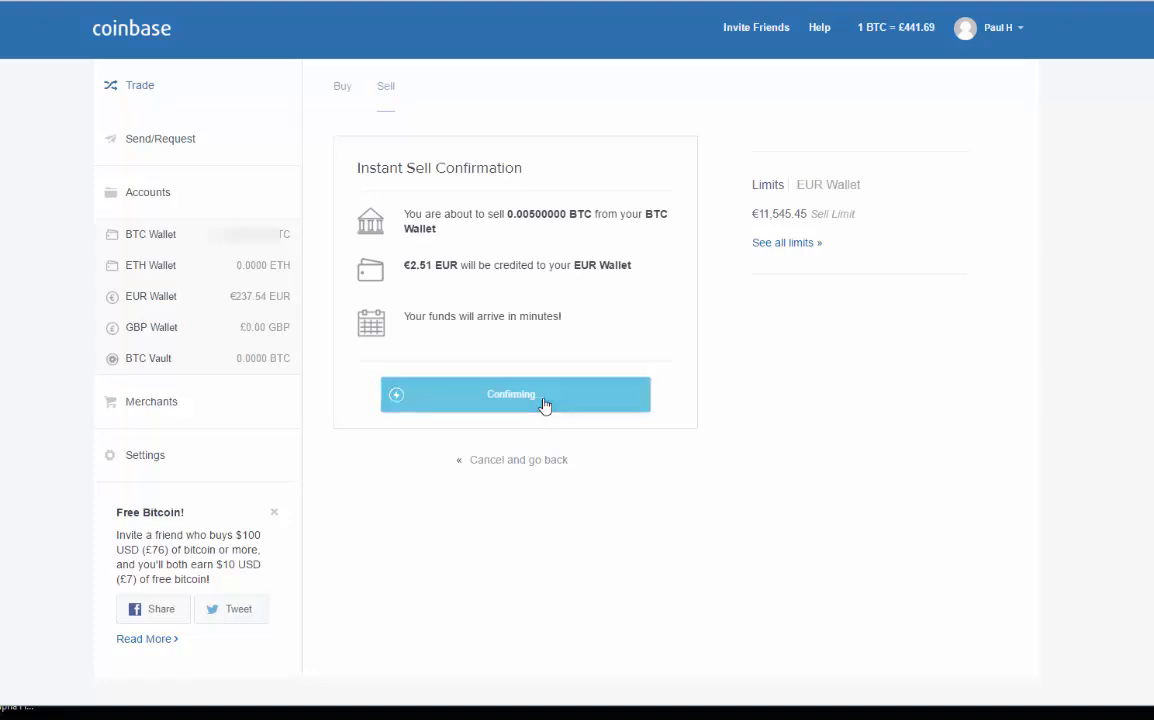
pyautogui.click(514, 393)
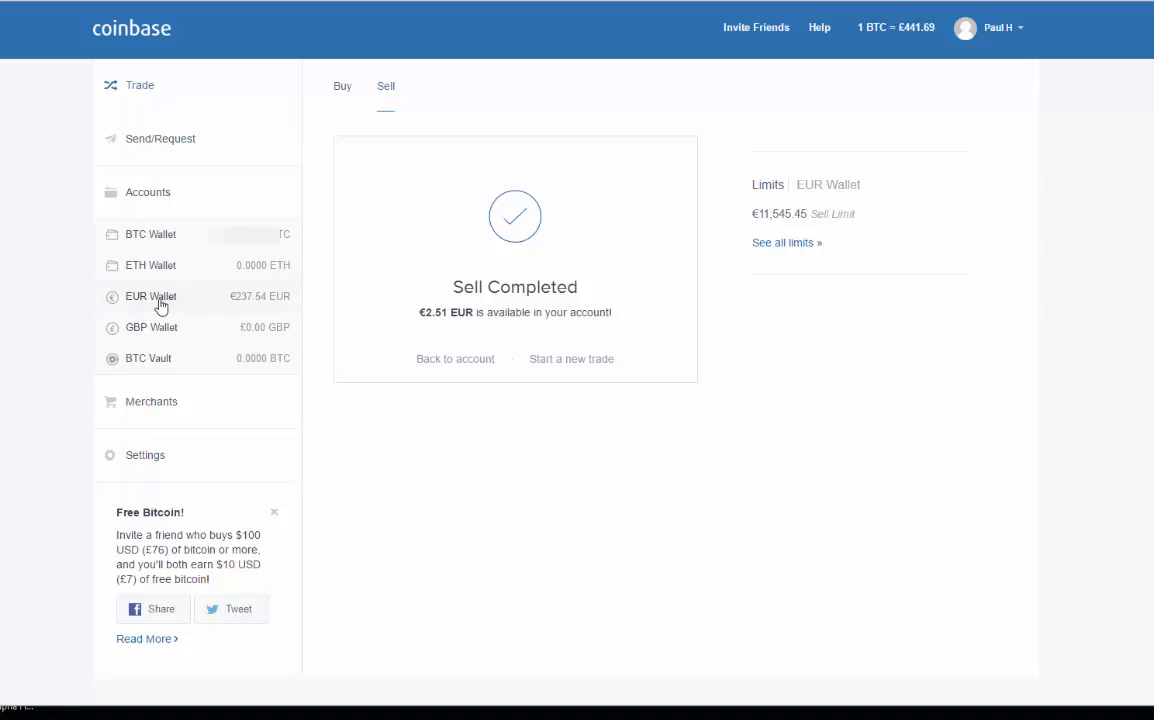
pyautogui.moveTo(275, 357)
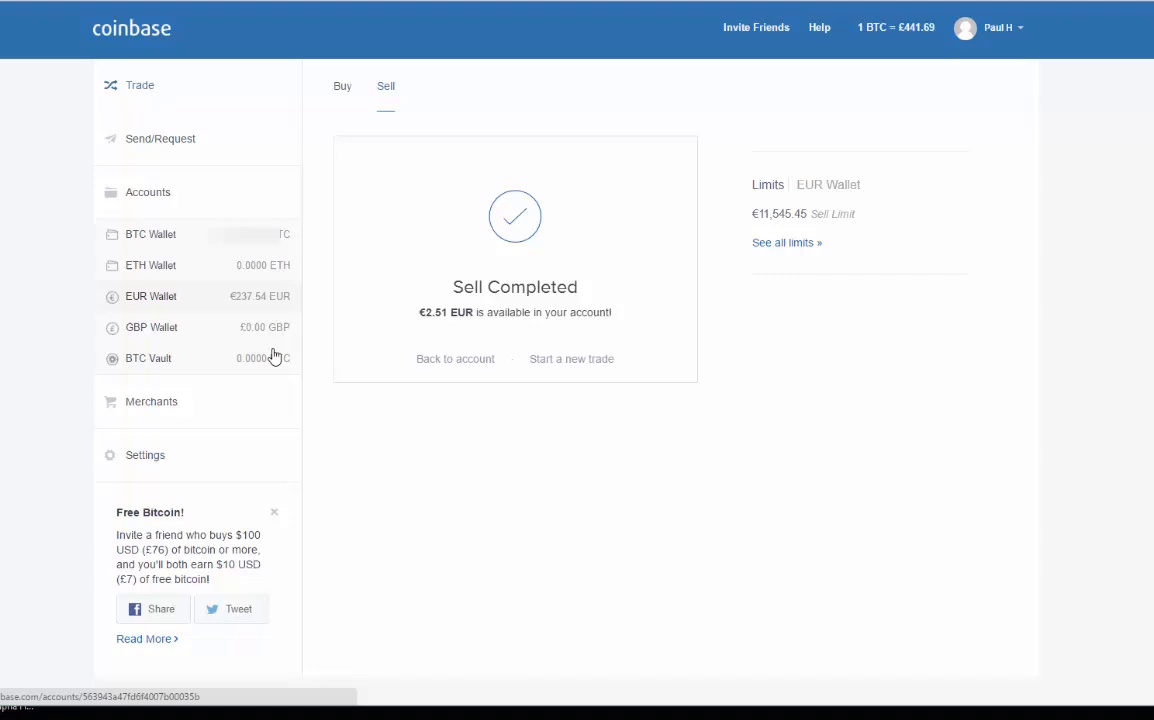
pyautogui.moveTo(150, 296)
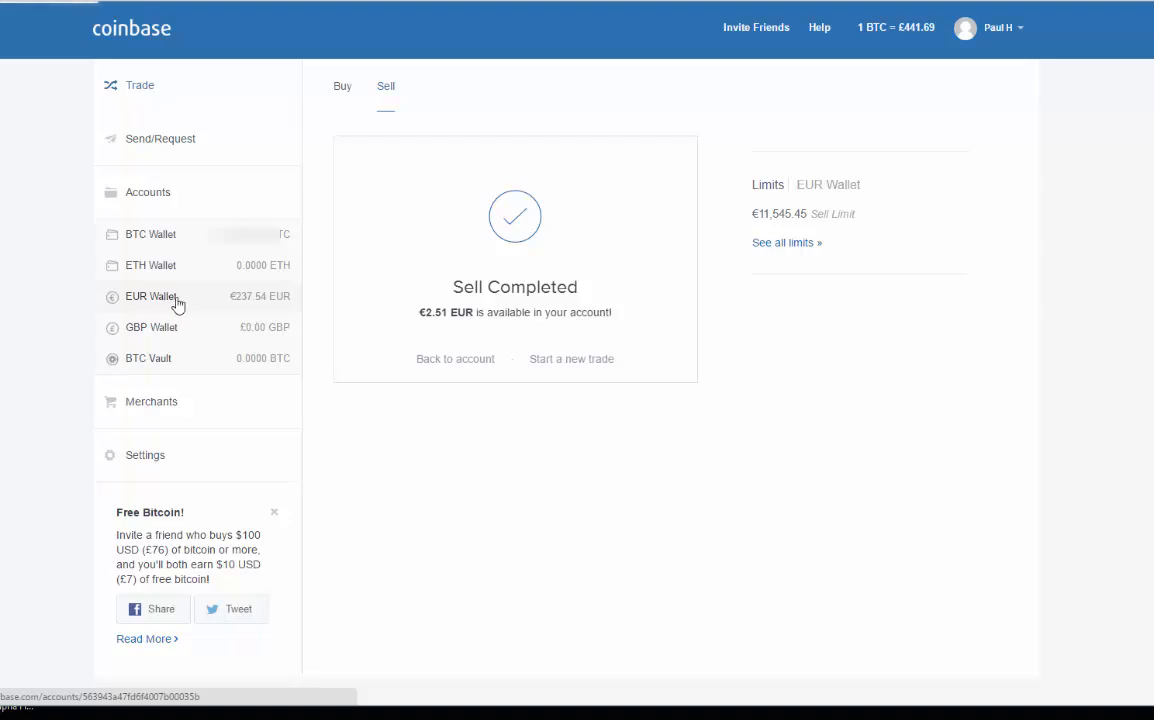
# Fill in a 200 EUR bank withdrawal from the EUR Wallet, then close it unsent.
pyautogui.click(150, 296)
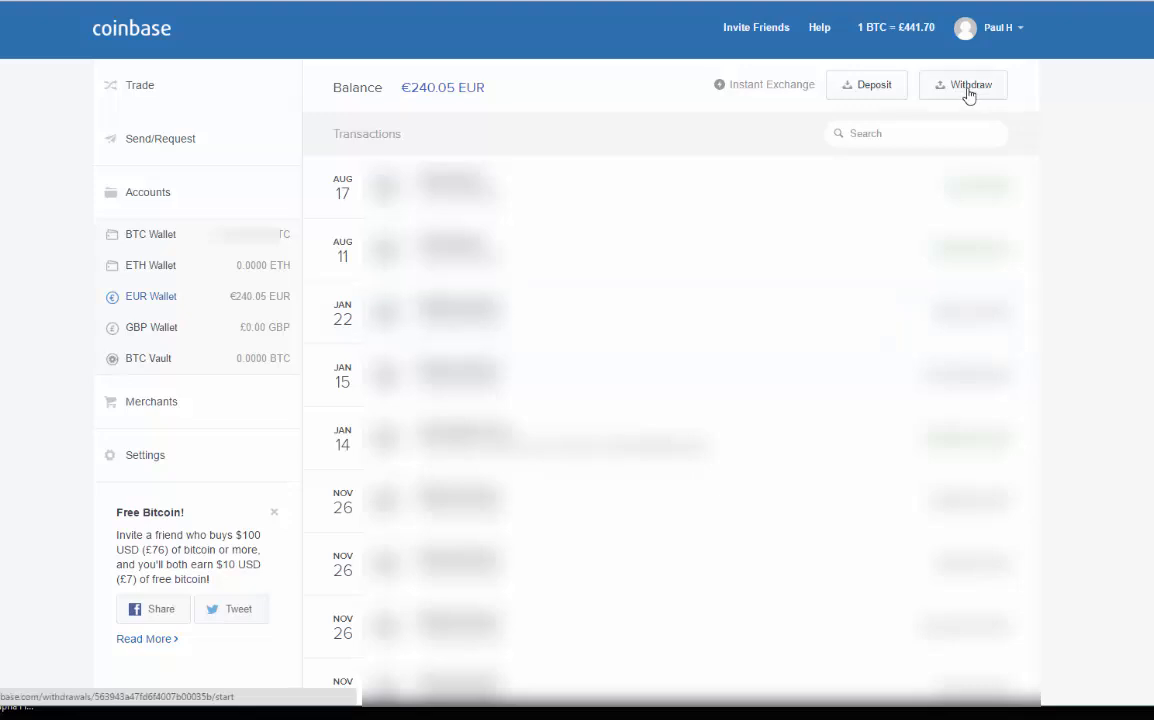
pyautogui.click(969, 84)
pyautogui.write('200')
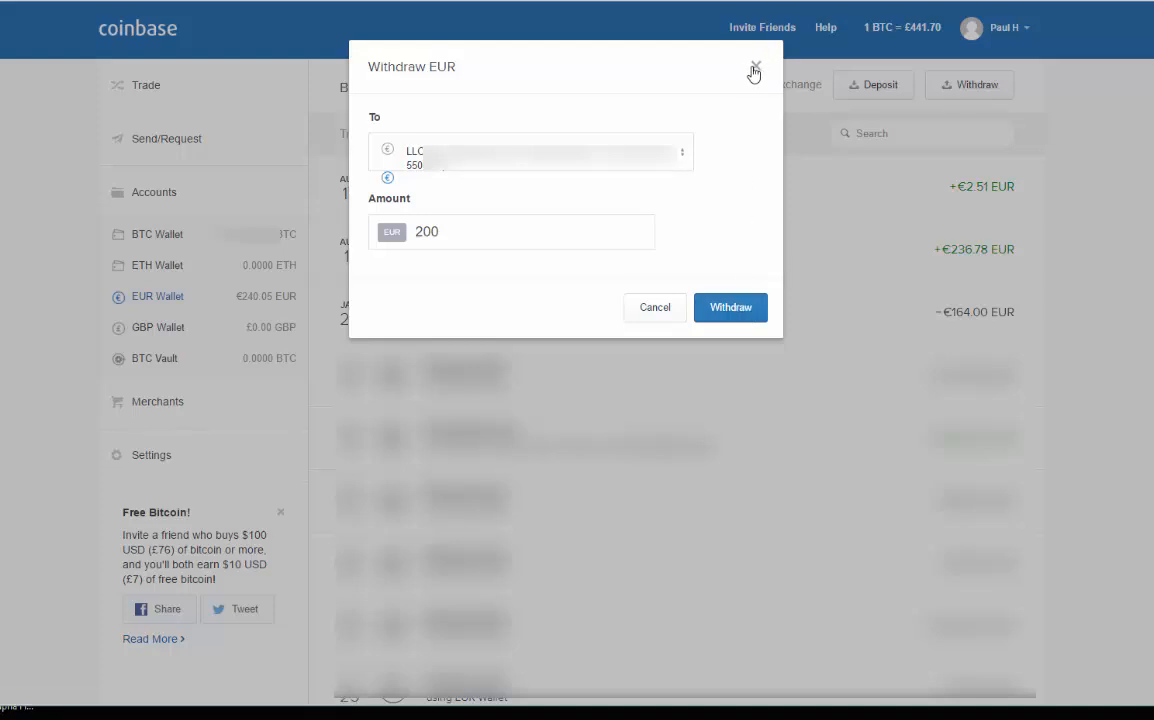
pyautogui.click(756, 67)
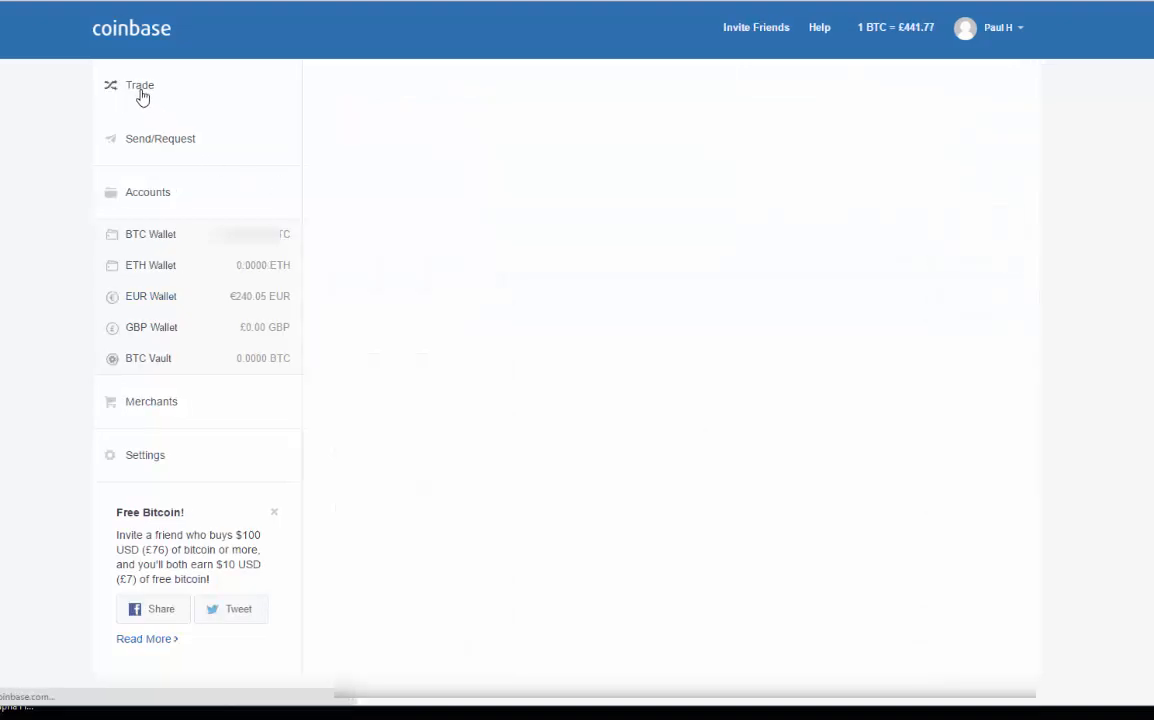
# Revisit the Sell form, then return to the EUR Wallet page showing €240.05.
pyautogui.click(140, 85)
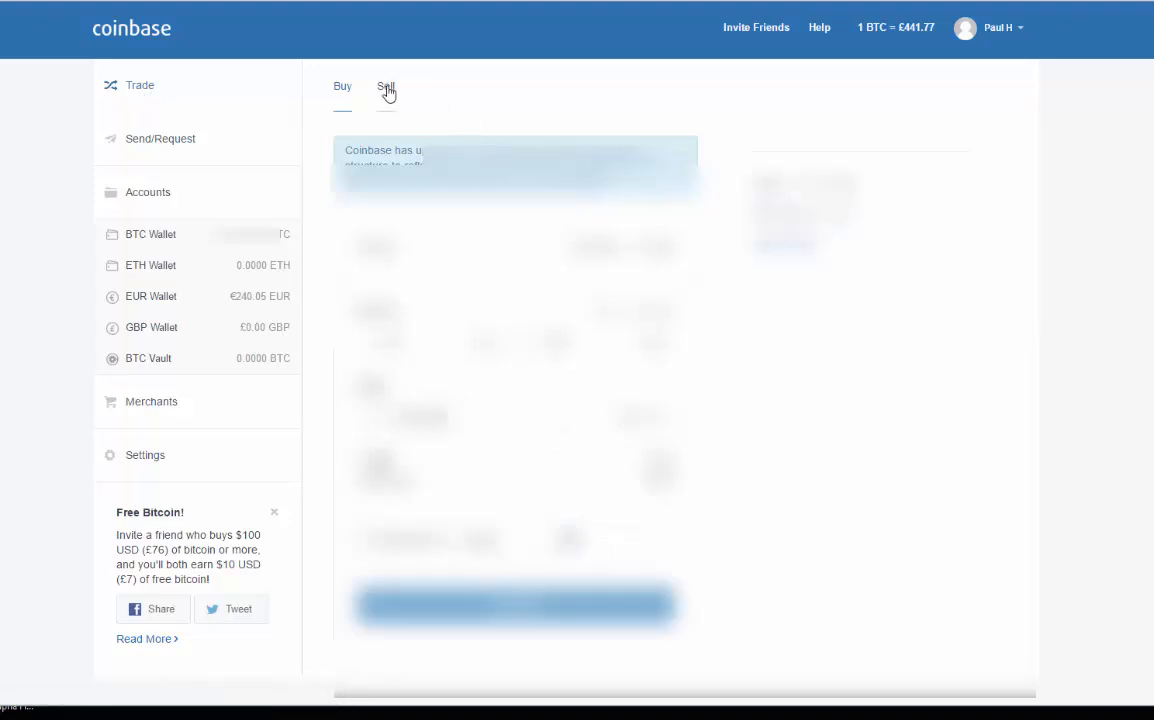
pyautogui.click(385, 86)
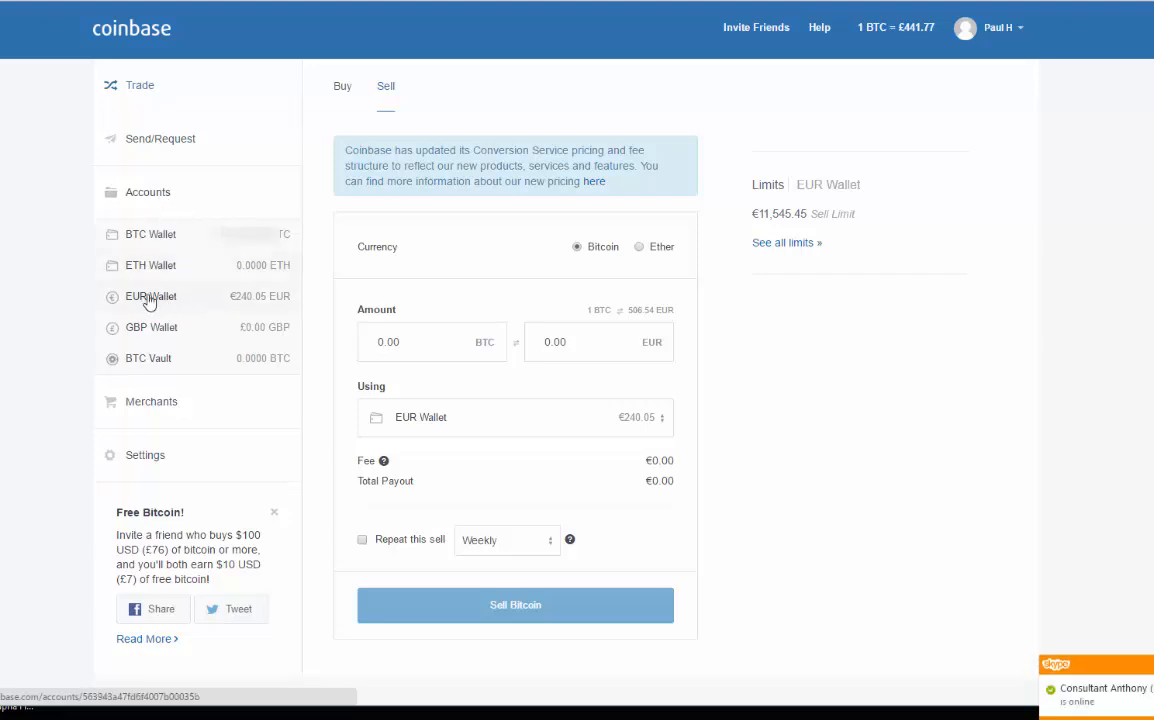
pyautogui.click(151, 296)
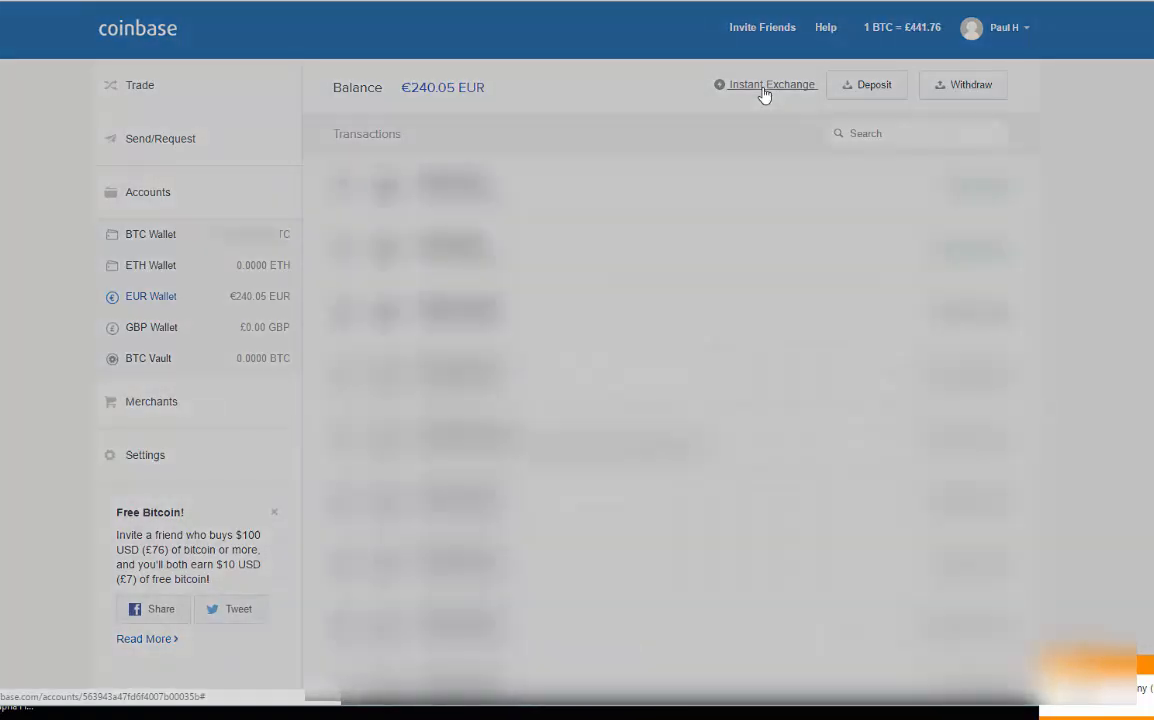
pyautogui.click(772, 84)
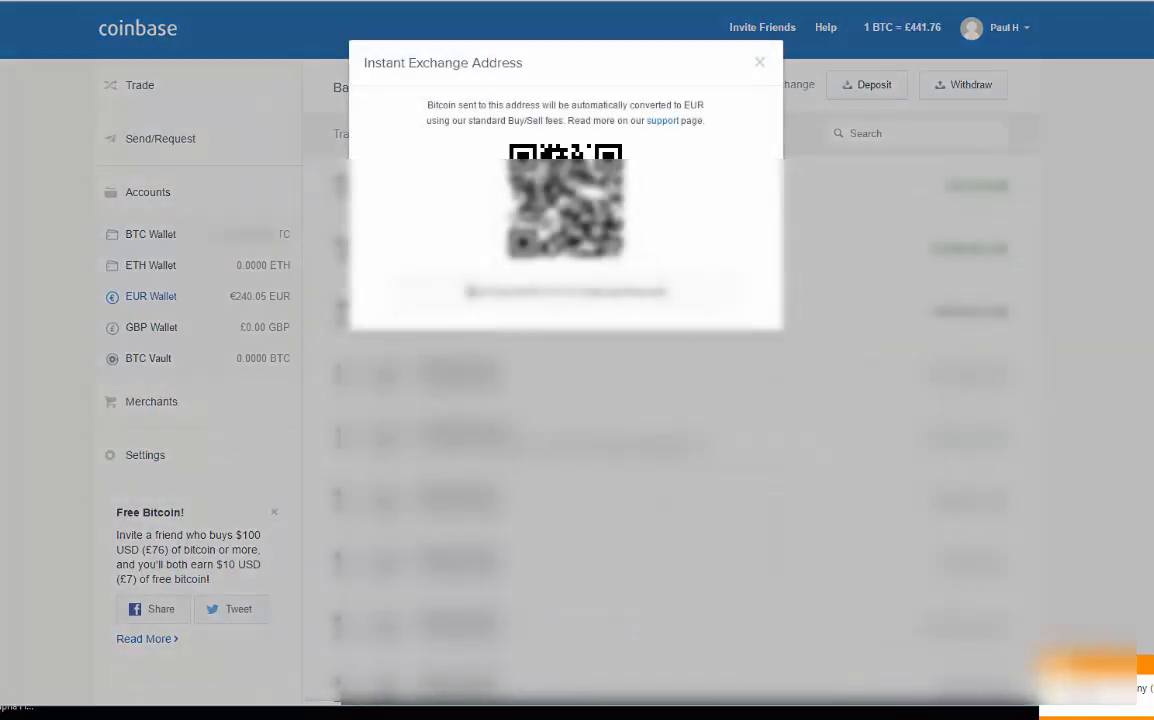
pyautogui.tripleClick(565, 291)
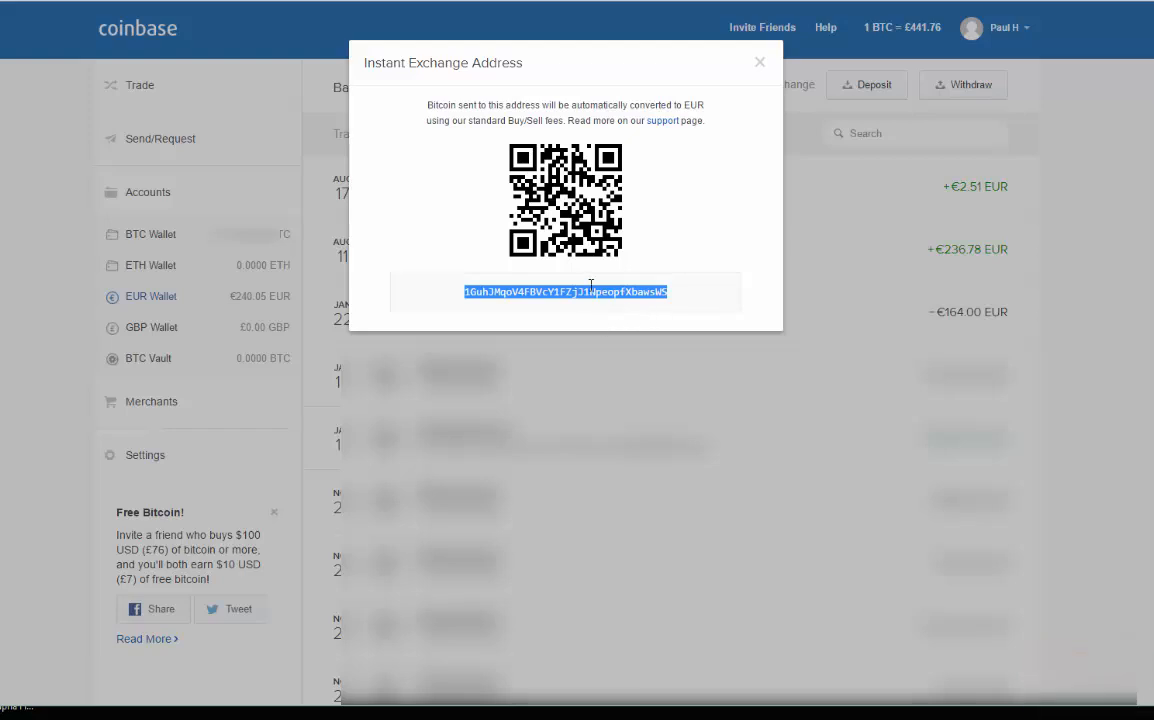
pyautogui.moveTo(560, 325)
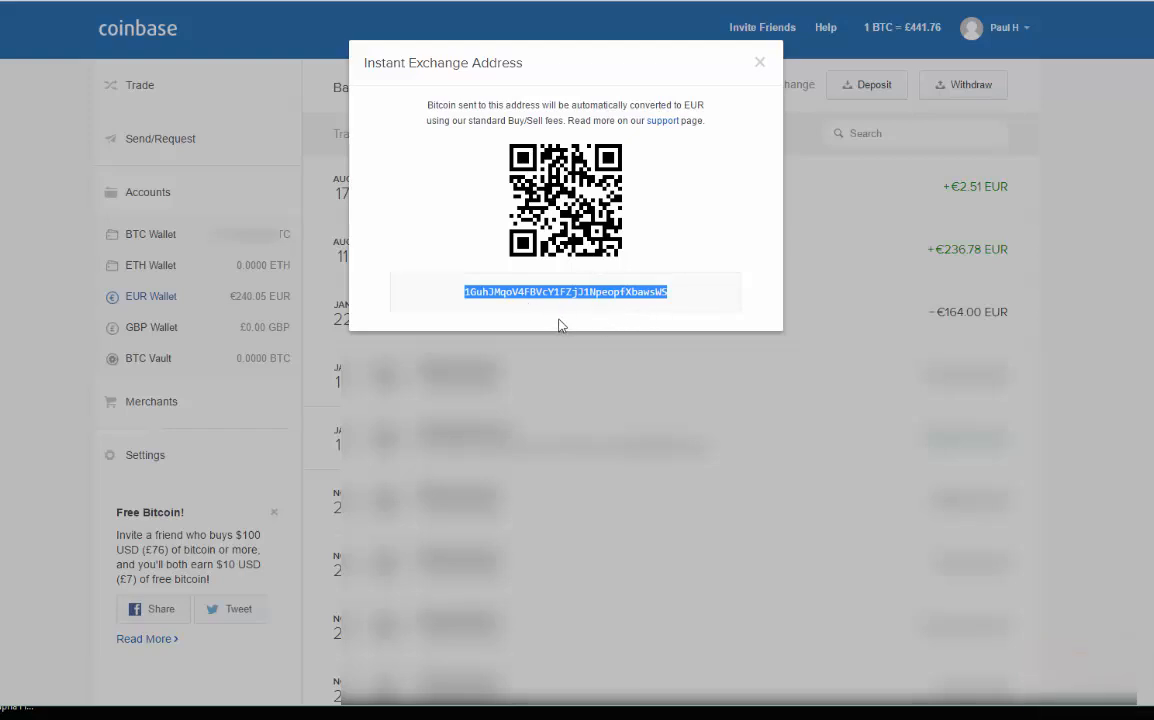
pyautogui.moveTo(500, 307)
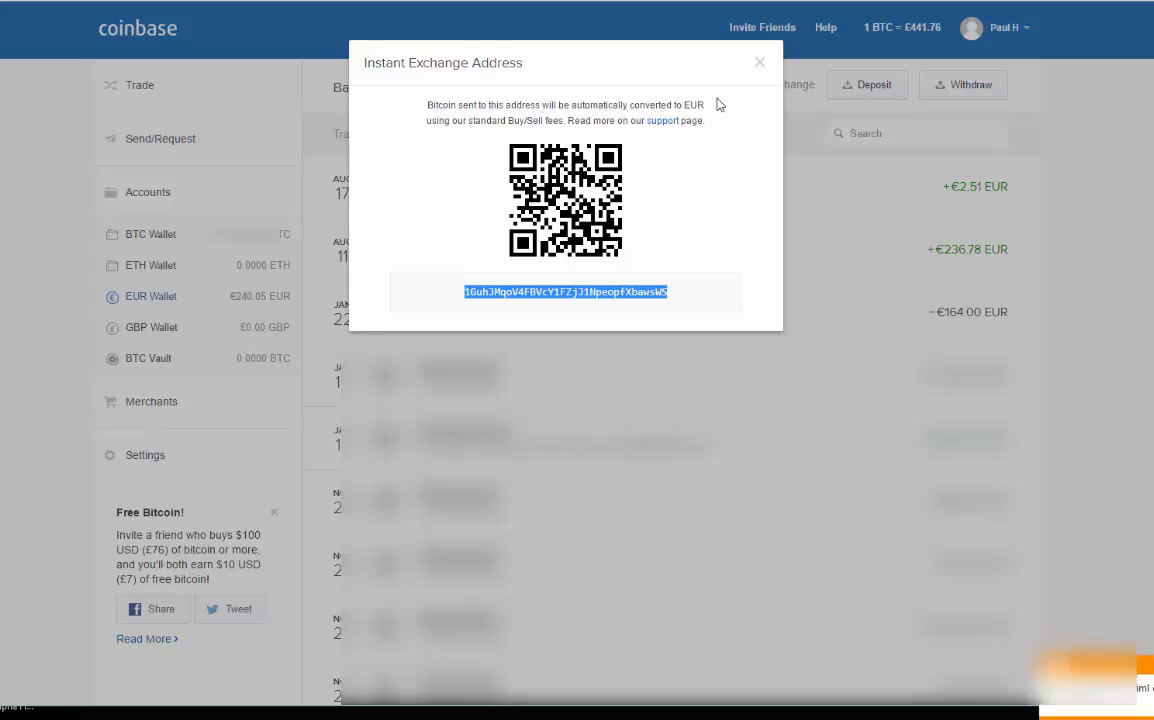
pyautogui.click(759, 62)
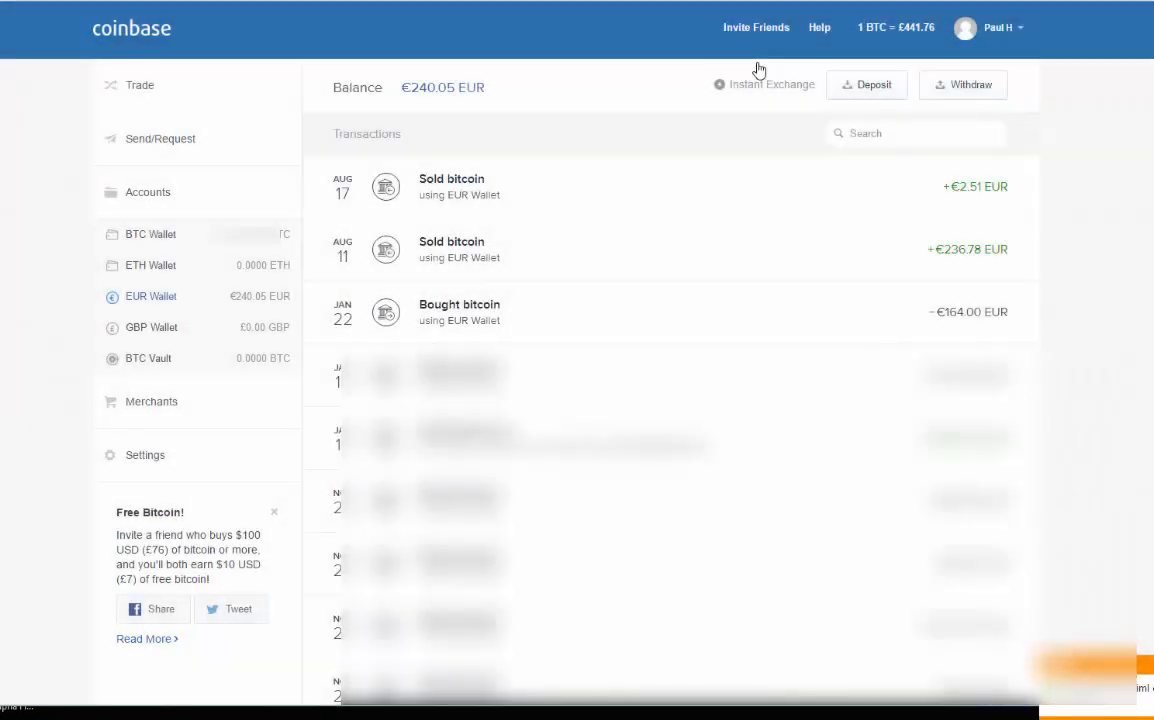